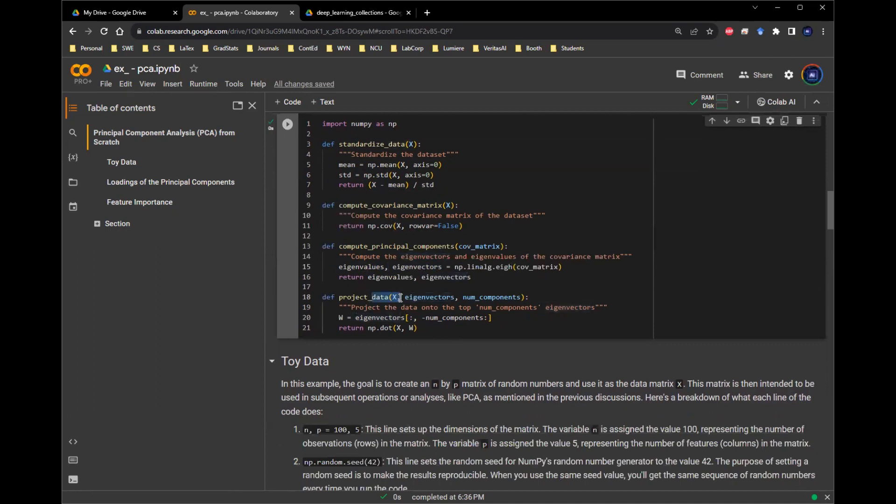
# - Review the np.dot projection helper and move down to the toy-data cell with three differently scaled variables
pyautogui.doubleClick(429, 296)
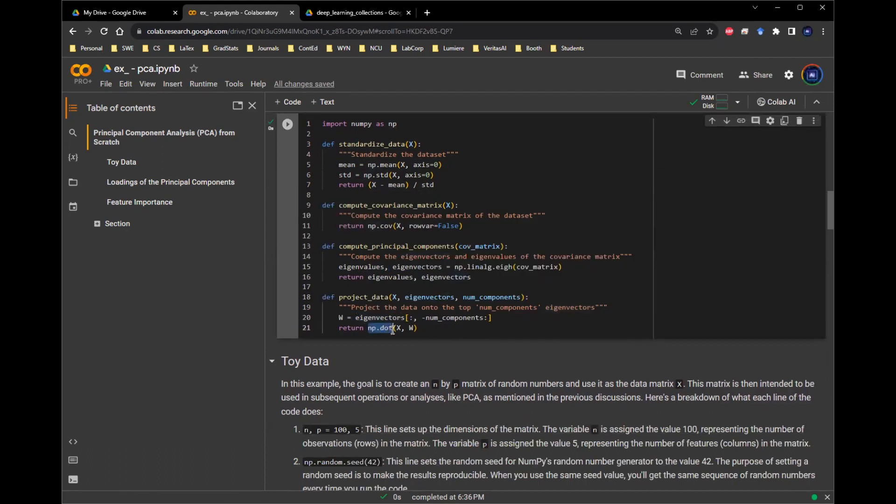
pyautogui.moveTo(418, 297)
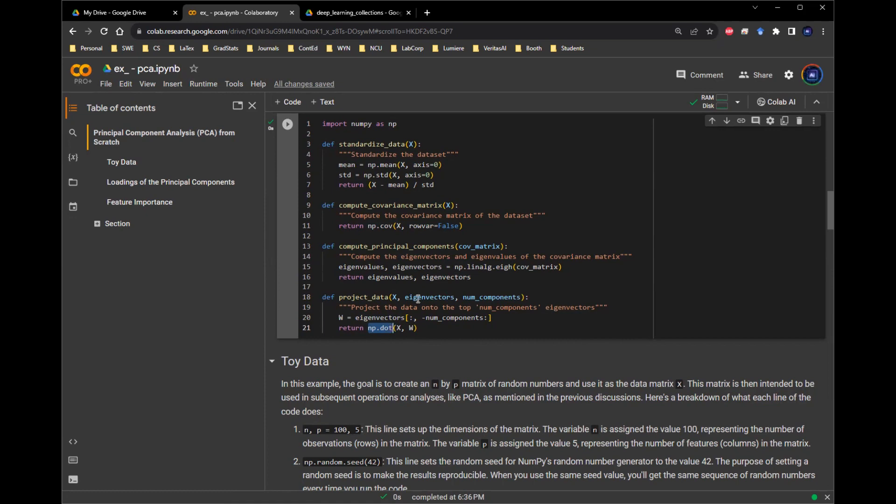
pyautogui.scroll(-3)
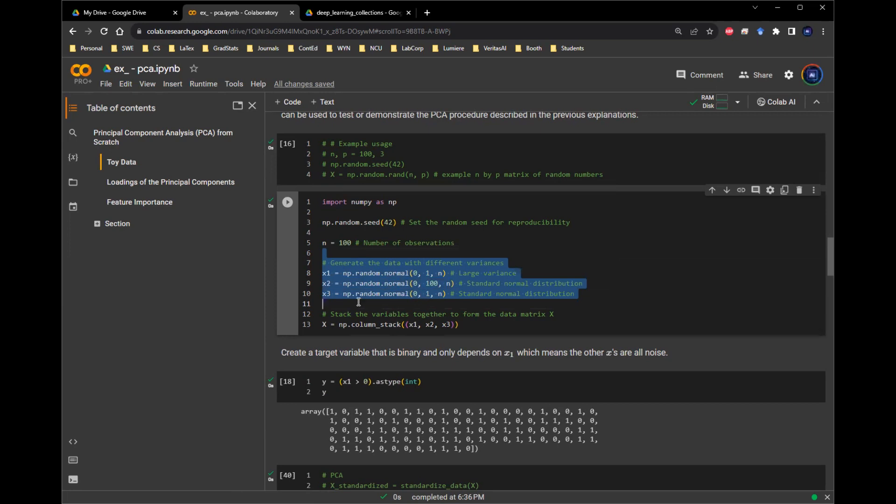
pyautogui.click(340, 303)
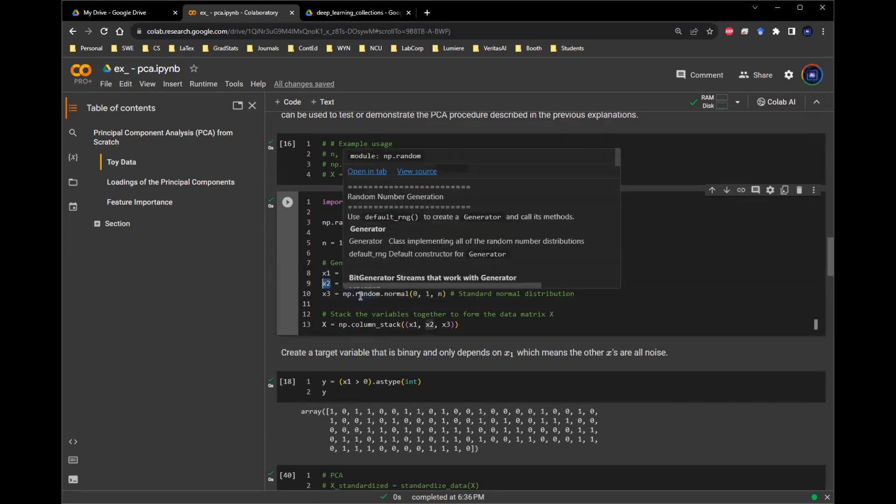
pyautogui.click(343, 303)
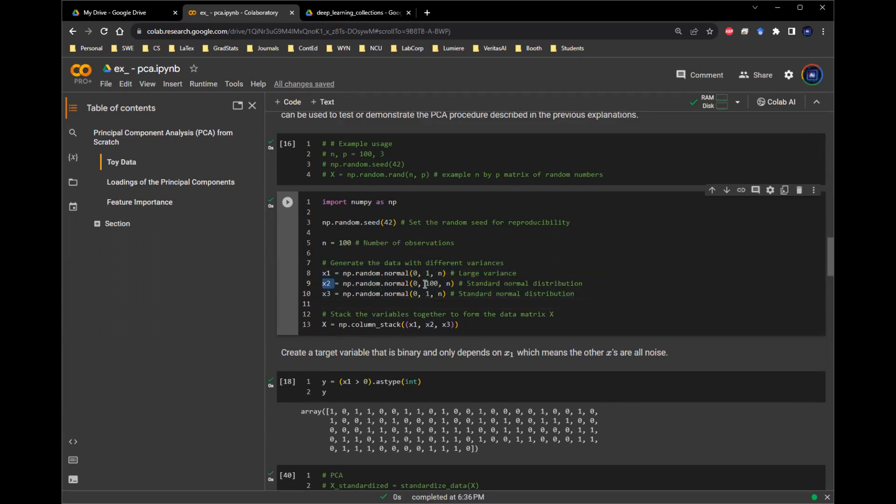
pyautogui.doubleClick(429, 284)
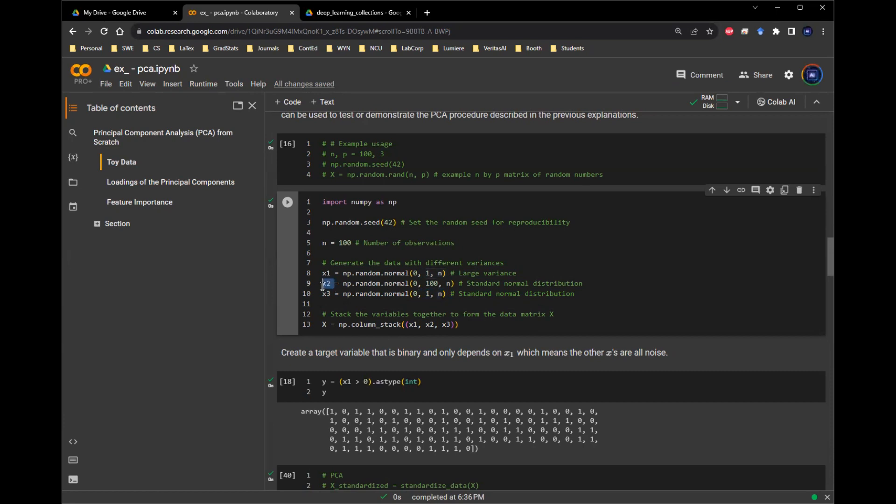
# - Rerun the PCA cell on raw X and move past the plot to the loadings where x2 dominates
pyautogui.scroll(-3)
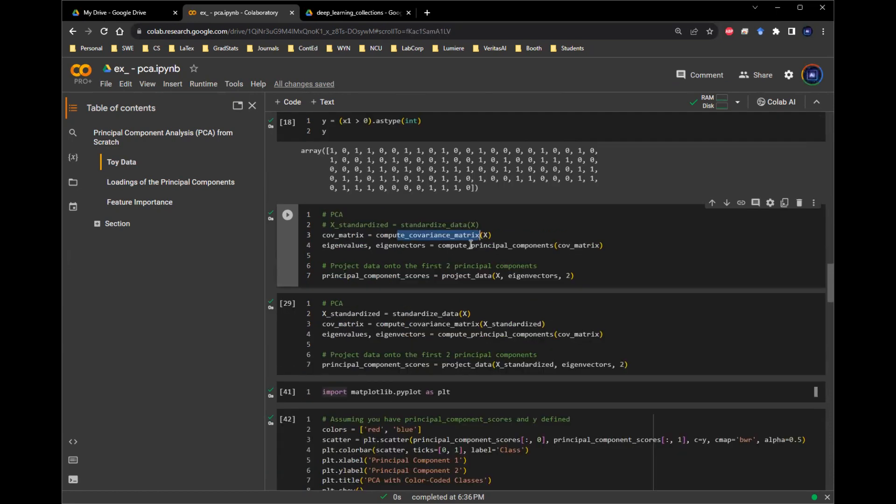
pyautogui.moveTo(425, 236)
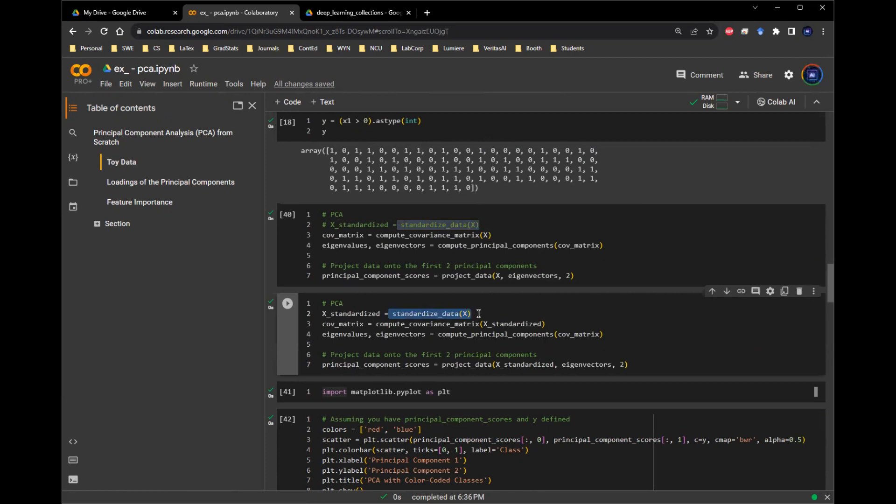
pyautogui.moveTo(490, 251)
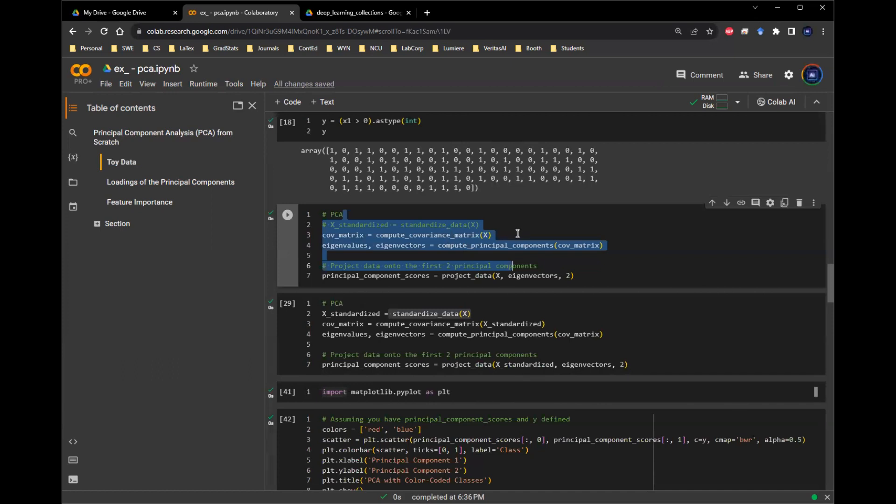
pyautogui.click(343, 314)
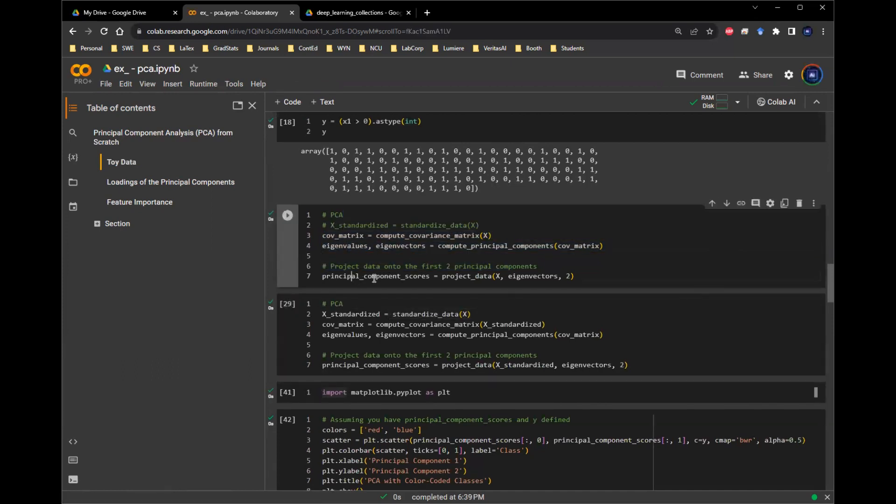
pyautogui.scroll(-3)
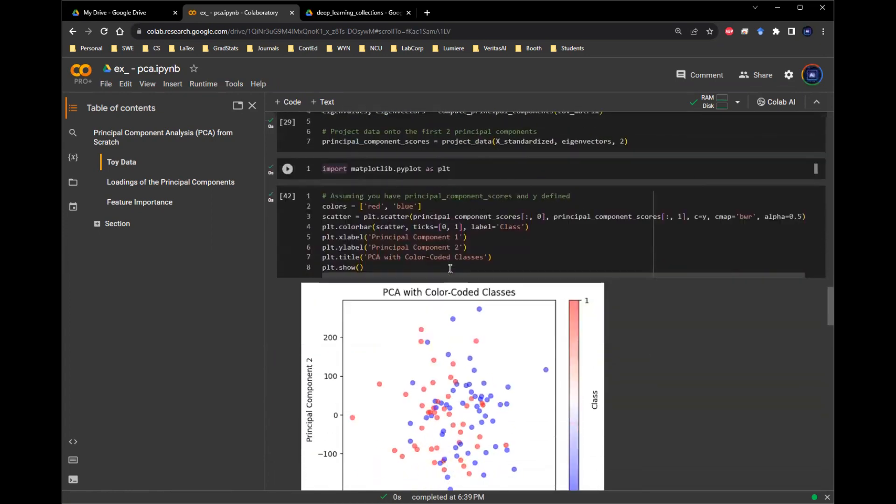
pyautogui.scroll(-3)
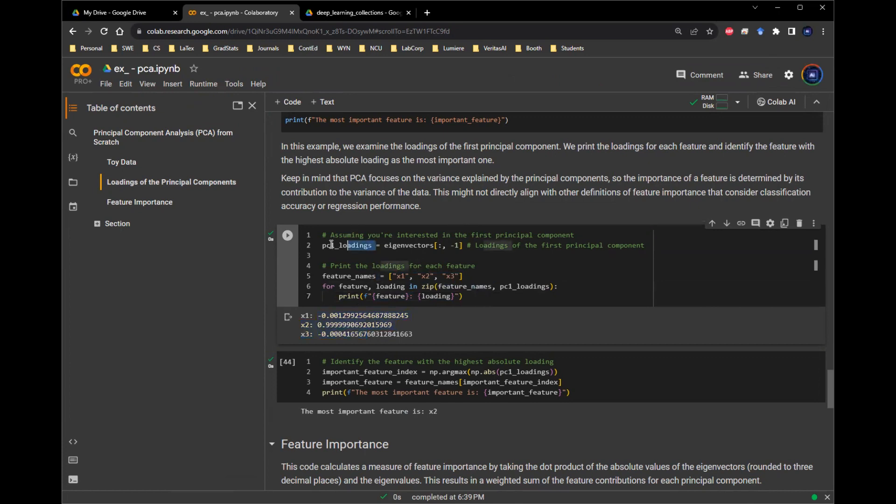
pyautogui.doubleClick(334, 246)
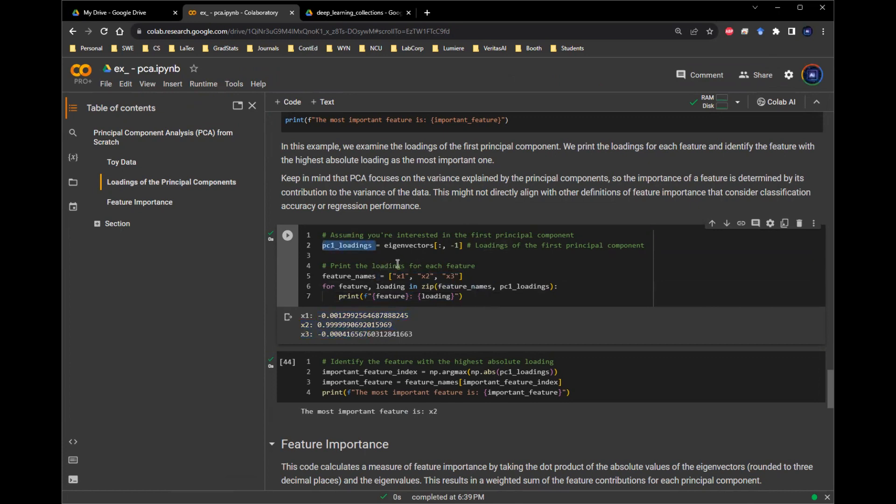
pyautogui.press('ctrl+s')
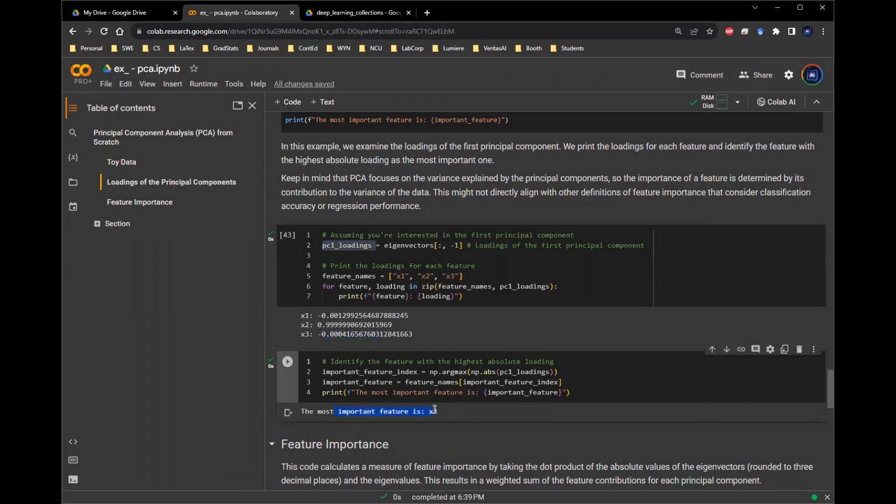
pyautogui.click(286, 361)
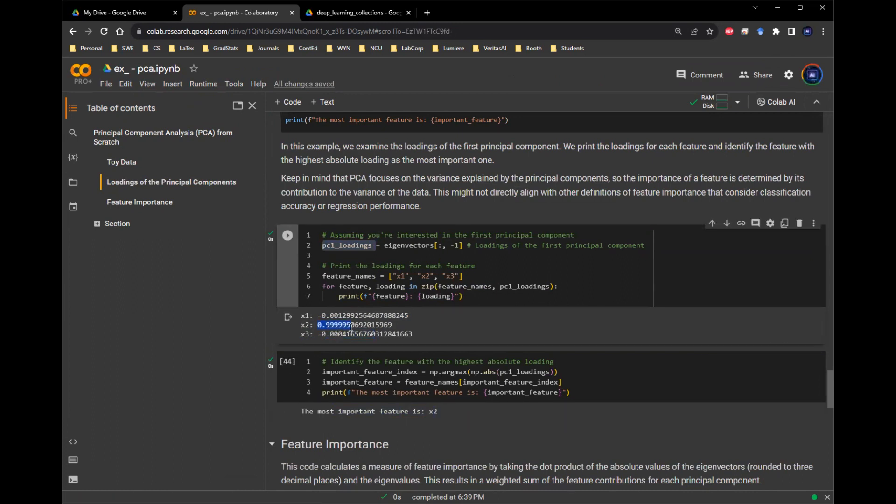
pyautogui.click(336, 245)
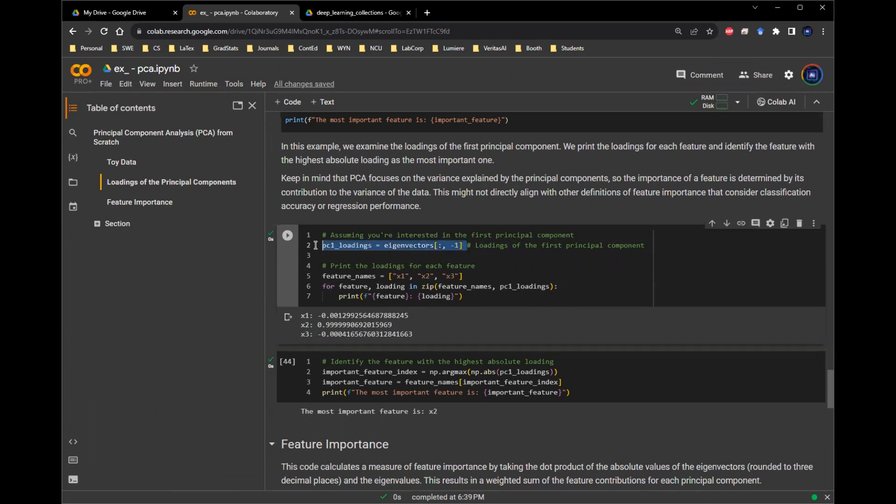
pyautogui.click(347, 256)
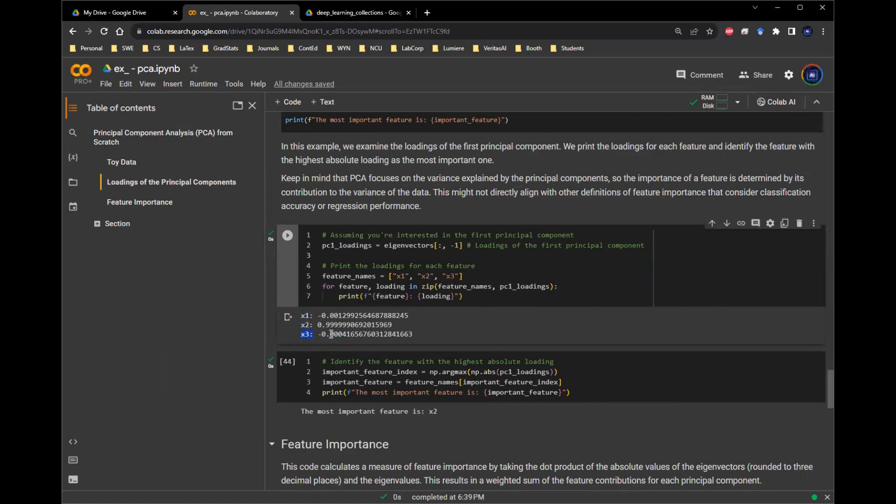
pyautogui.moveTo(358, 345)
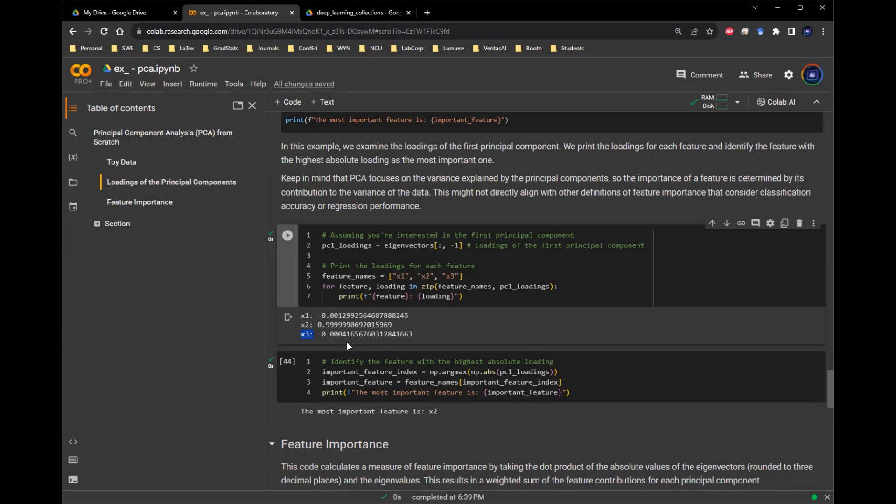
pyautogui.scroll(-3)
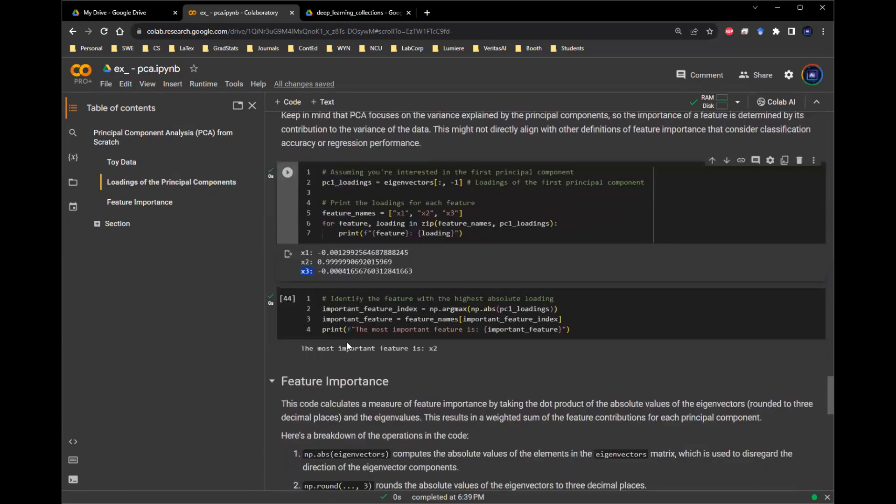
# - Review the eigenvalue/eigenvector importance formula and x2's top score of about 9094.86
pyautogui.scroll(-3)
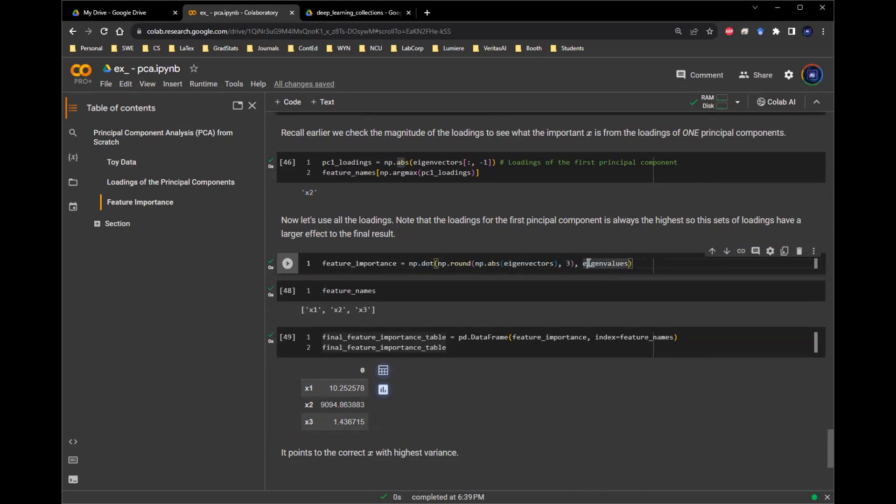
pyautogui.doubleClick(607, 264)
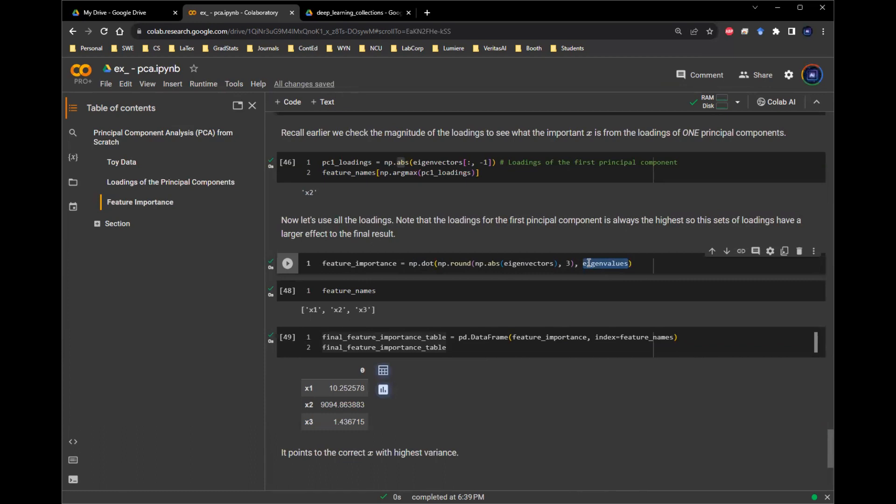
pyautogui.doubleClick(526, 263)
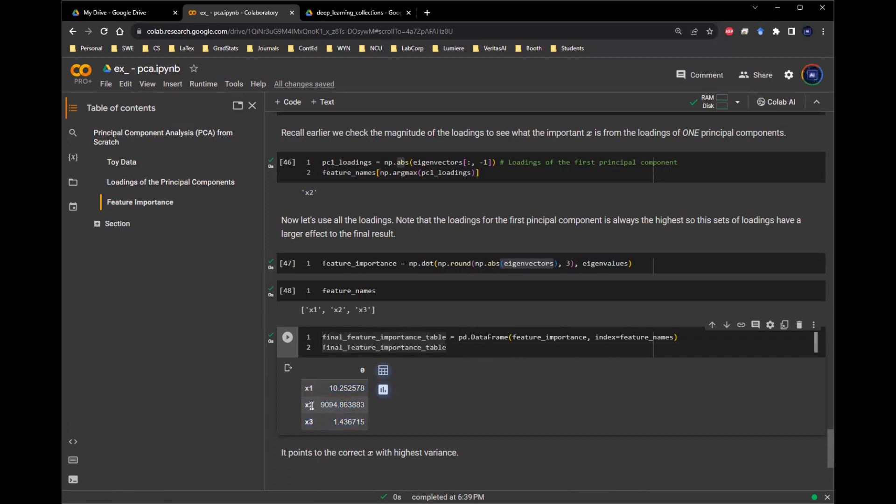
pyautogui.doubleClick(342, 405)
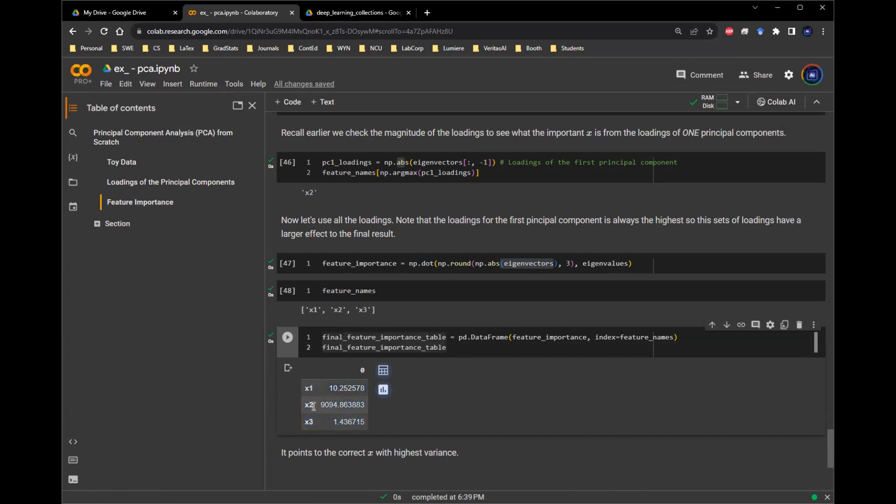
pyautogui.doubleClick(337, 404)
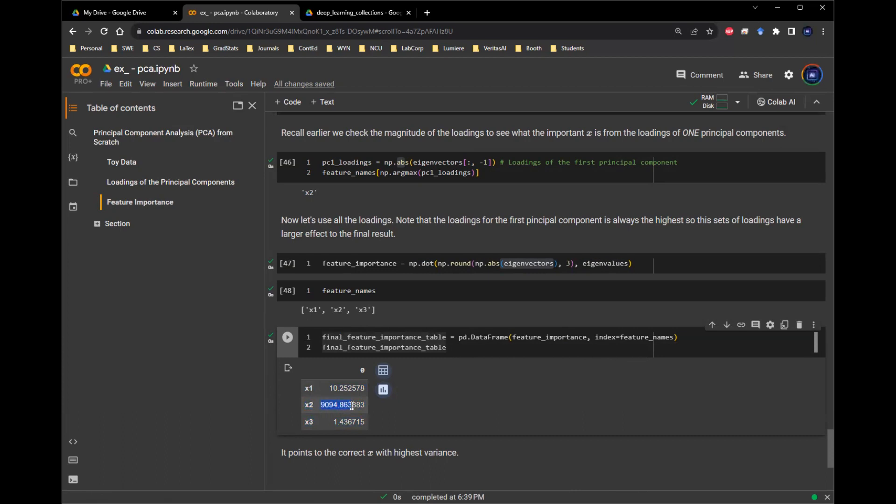
pyautogui.click(342, 404)
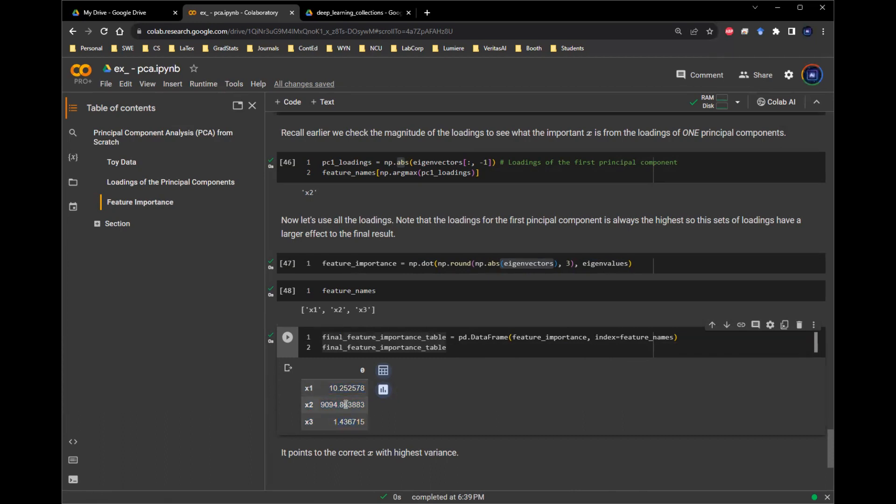
pyautogui.doubleClick(342, 405)
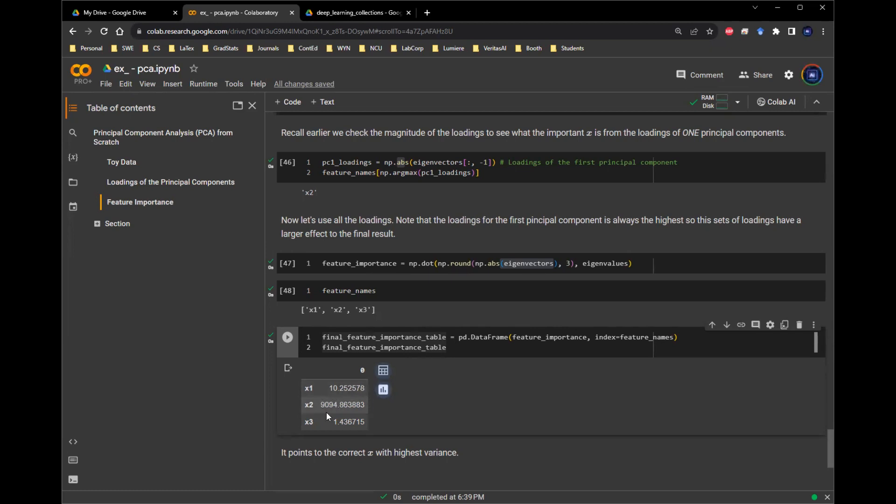
pyautogui.moveTo(341, 404)
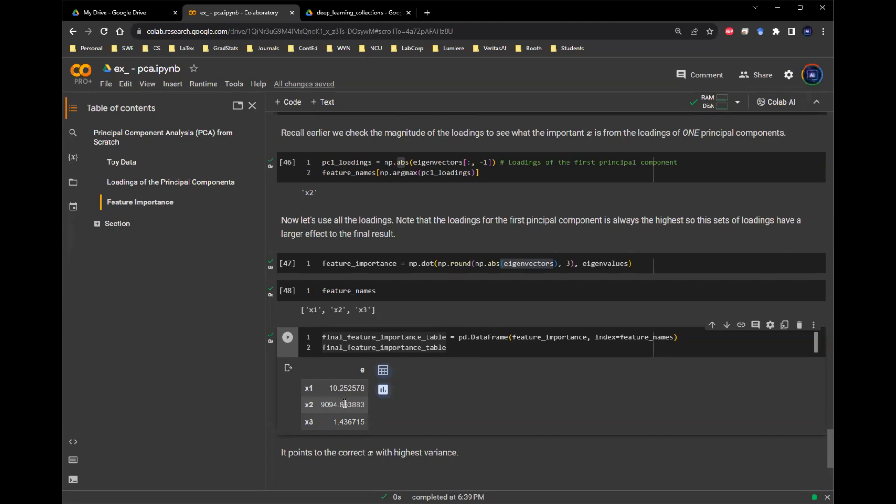
# - Jump back to the Toy Data section from the table of contents
pyautogui.click(121, 161)
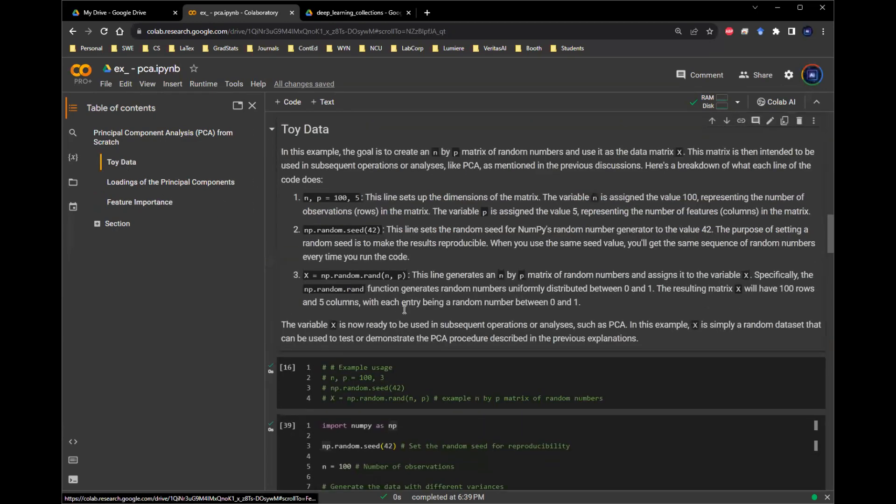
# - Review the toy-data cell where x3 now uses scale 100 and x1, x2 use scale 1
pyautogui.scroll(-3)
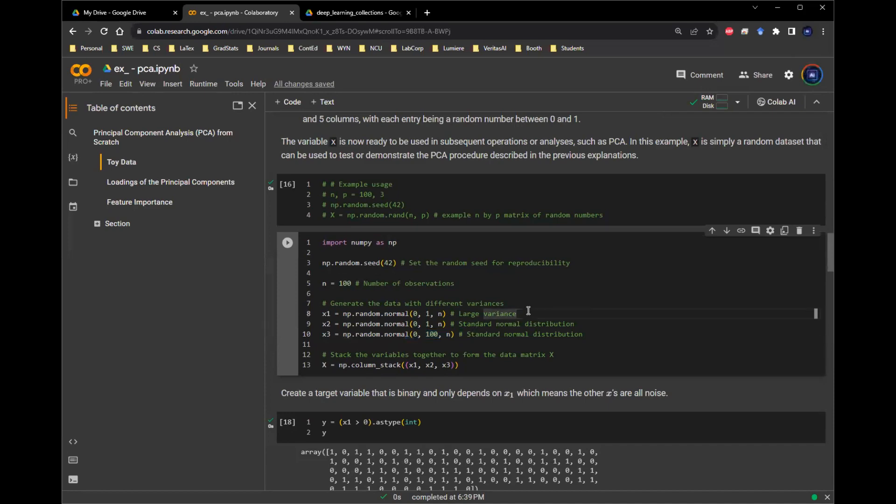
pyautogui.scroll(-3)
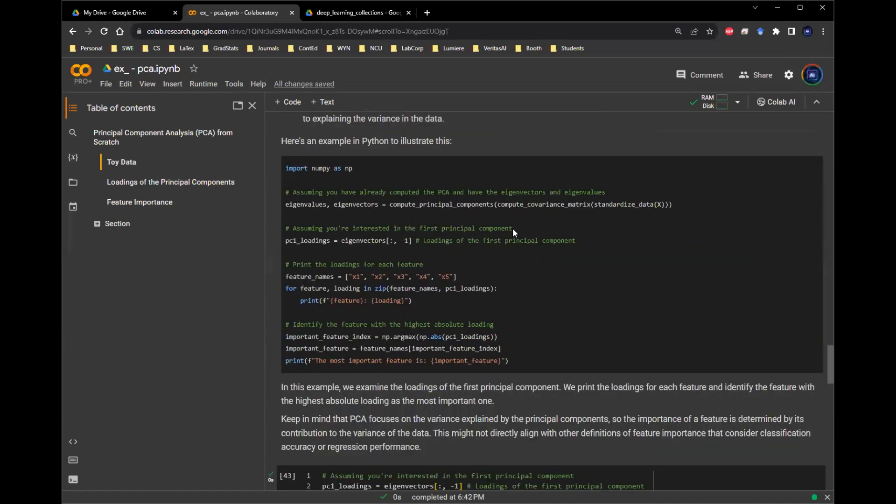
# - Rerun the loadings cell so x3's first-component loading is about 0.9999, then go to Feature Importance
pyautogui.scroll(-3)
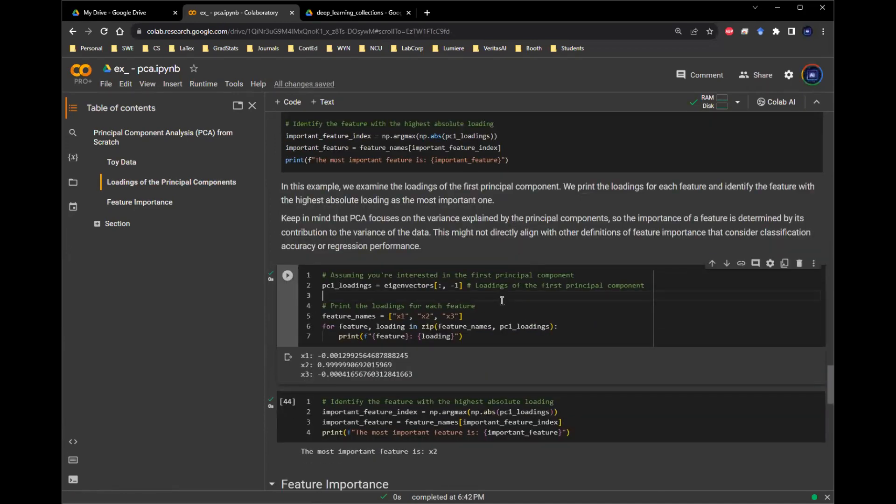
pyautogui.click(287, 274)
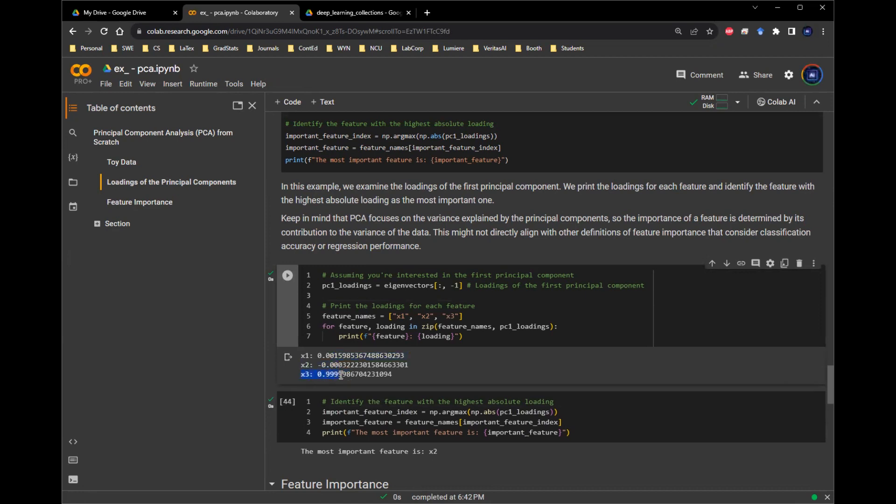
pyautogui.click(121, 162)
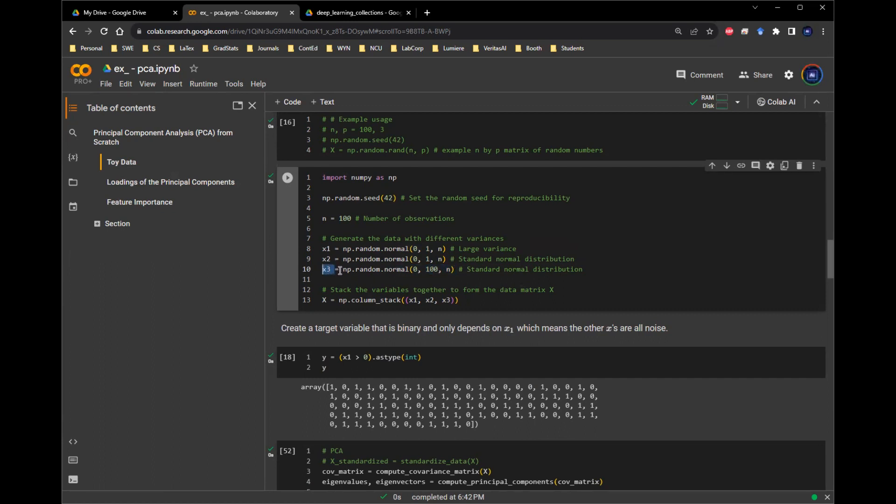
pyautogui.moveTo(138, 204)
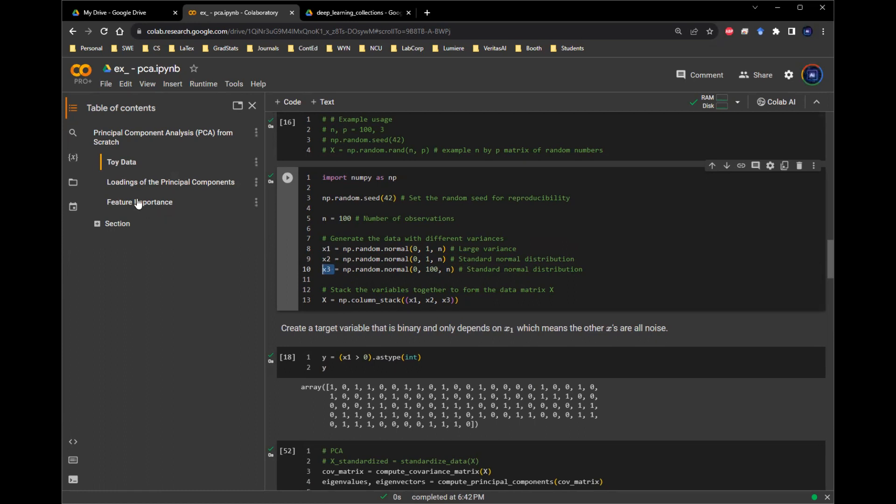
pyautogui.click(140, 201)
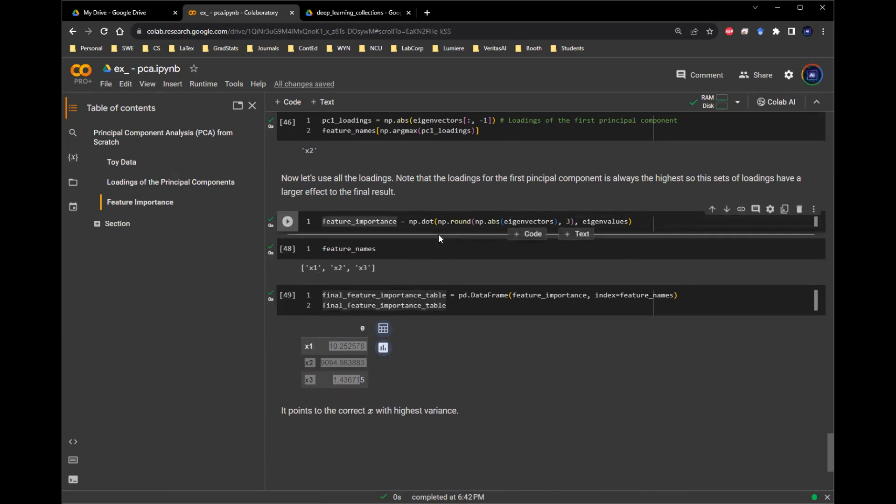
# - Recompute the feature-importance table so x3 ranks highest at about 11756.73
pyautogui.click(287, 221)
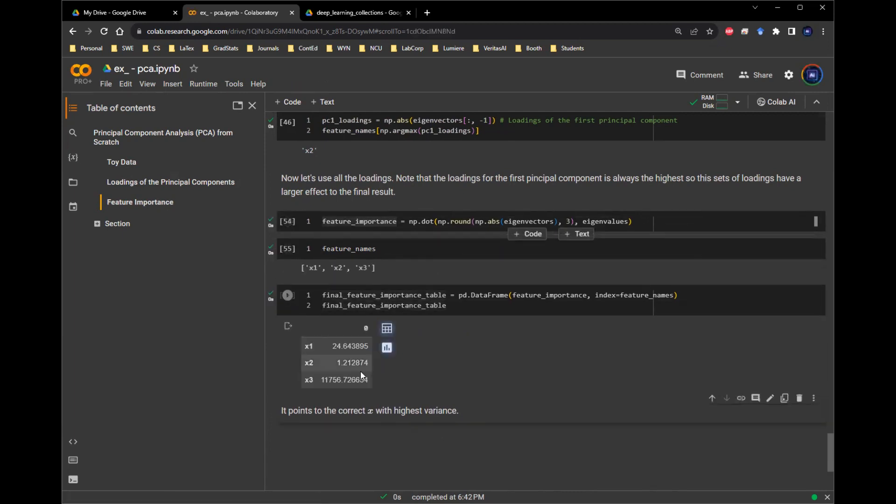
pyautogui.doubleClick(347, 380)
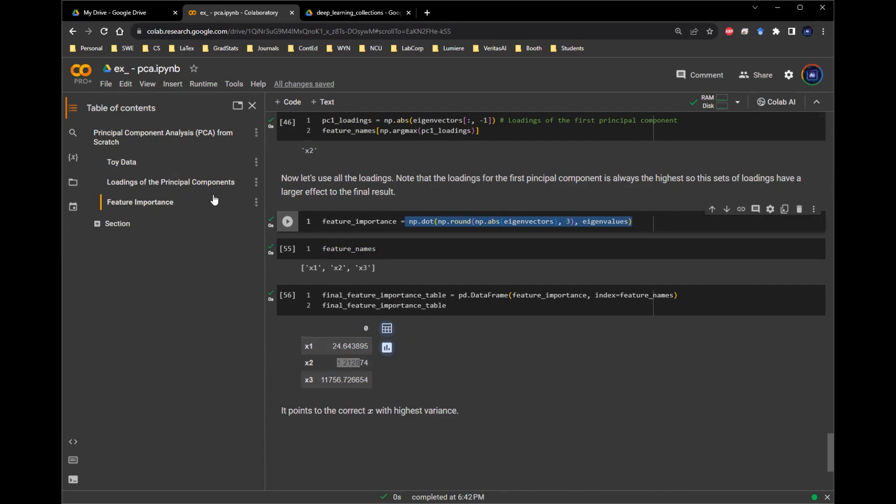
# - Review the X_standardized PCA cell's standardize, covariance and project_data calls and run it
pyautogui.click(121, 161)
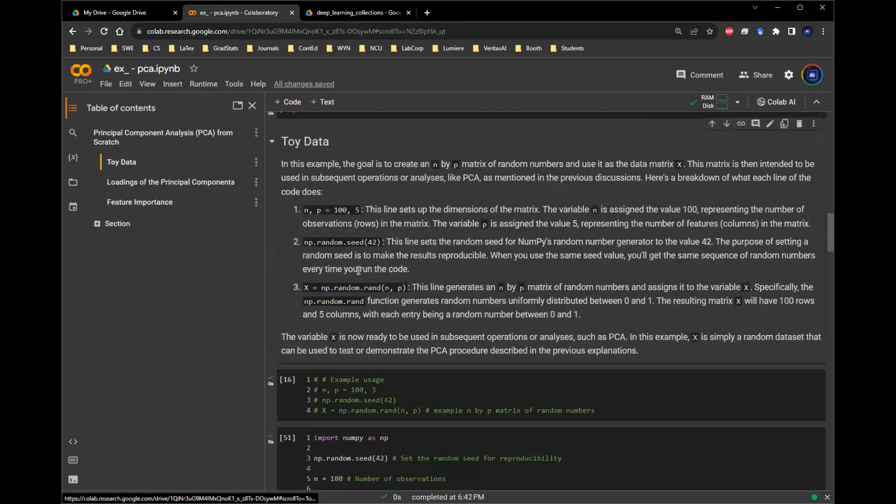
pyautogui.scroll(-3)
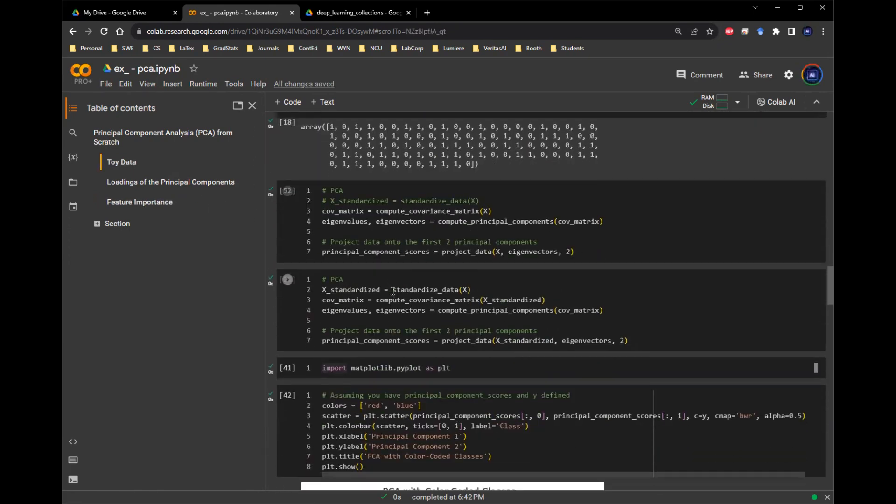
pyautogui.doubleClick(426, 289)
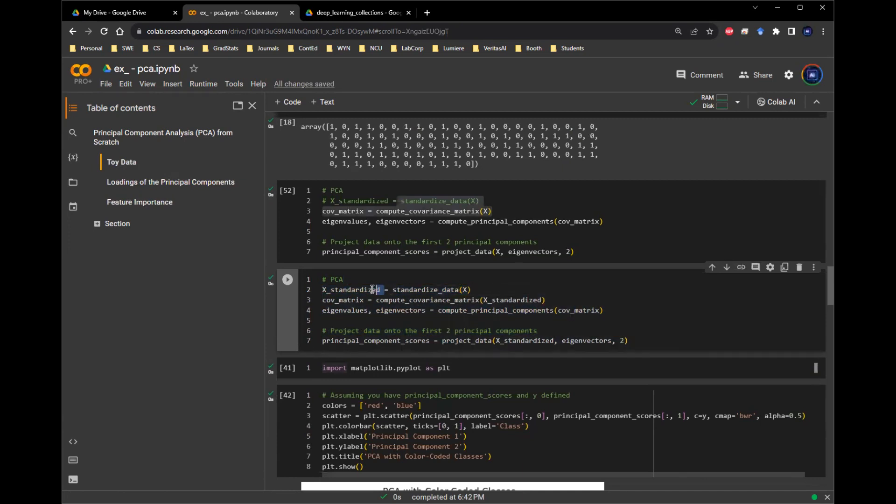
pyautogui.doubleClick(351, 290)
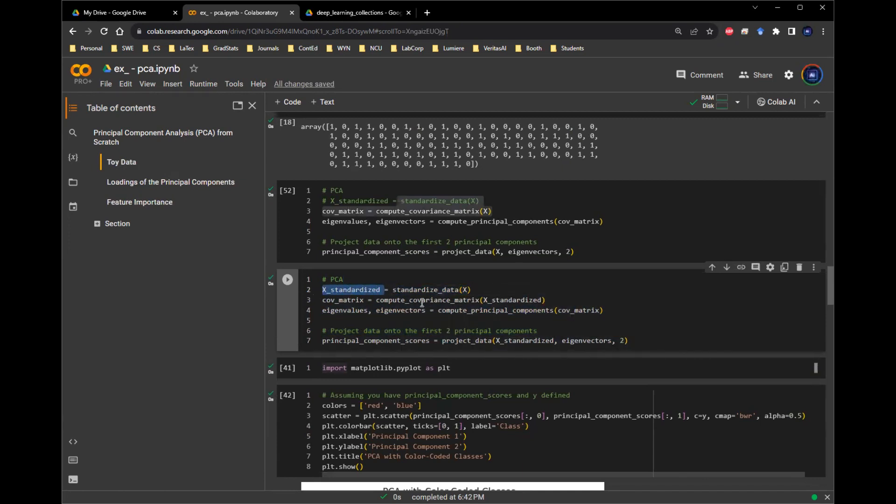
pyautogui.doubleClick(432, 299)
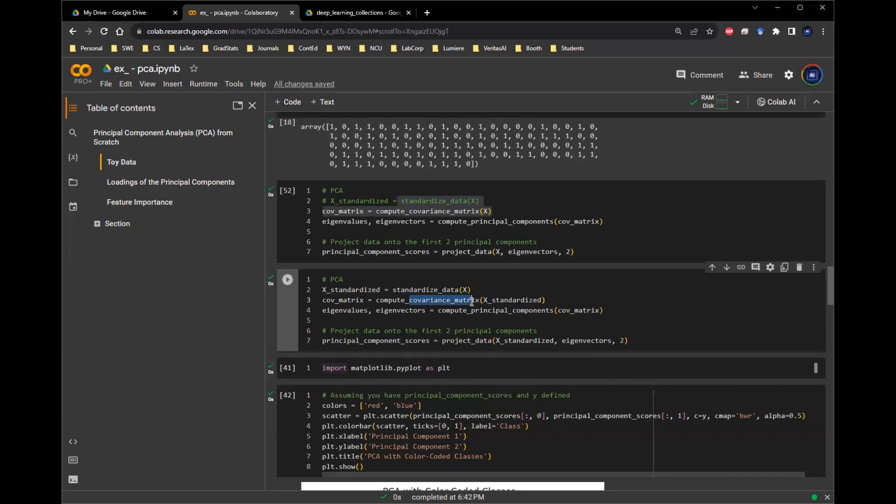
pyautogui.doubleClick(465, 340)
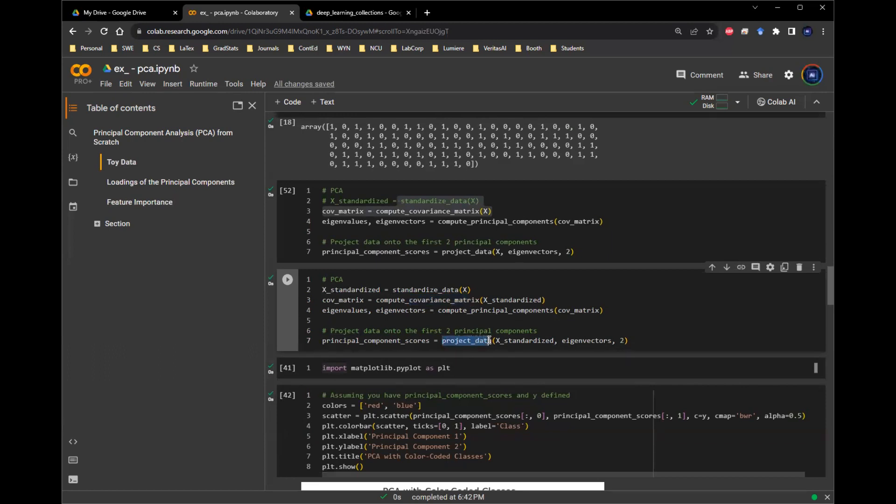
pyautogui.doubleClick(524, 341)
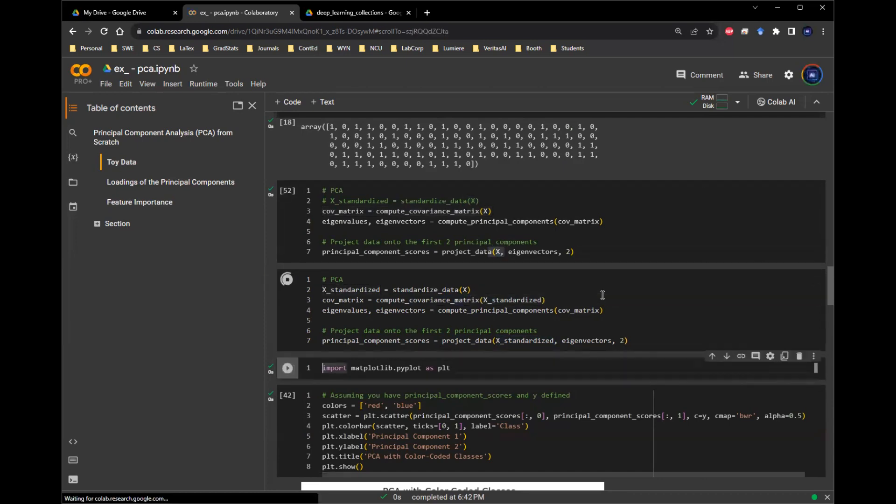
# - Recompute the loadings from standardized data (about -0.68, 0.45, -0.58) and review the x1–x3 generation lines
pyautogui.scroll(3)
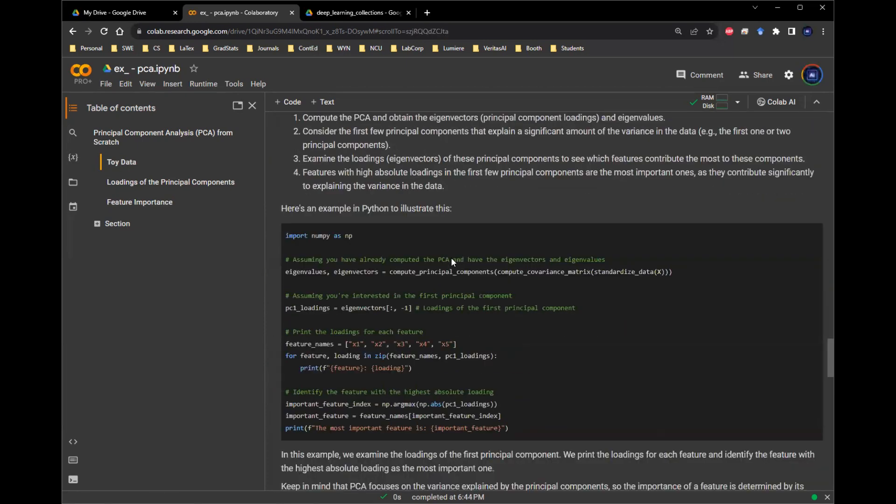
pyautogui.scroll(-3)
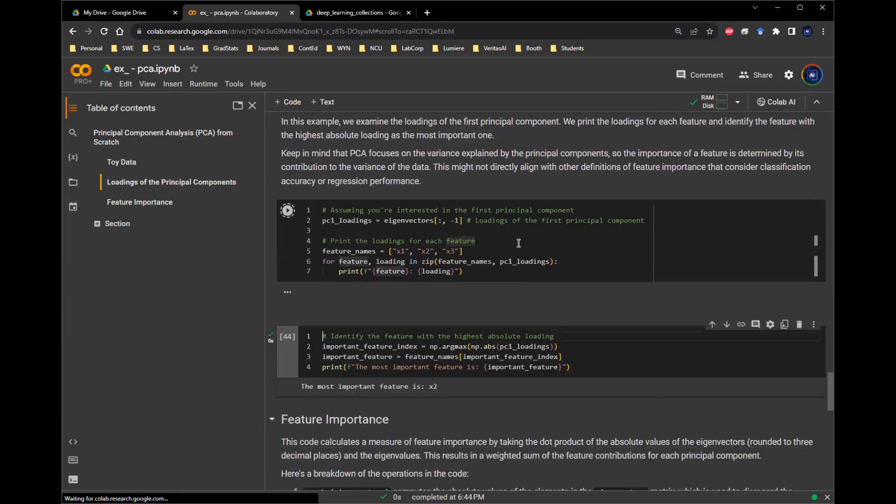
pyautogui.click(286, 210)
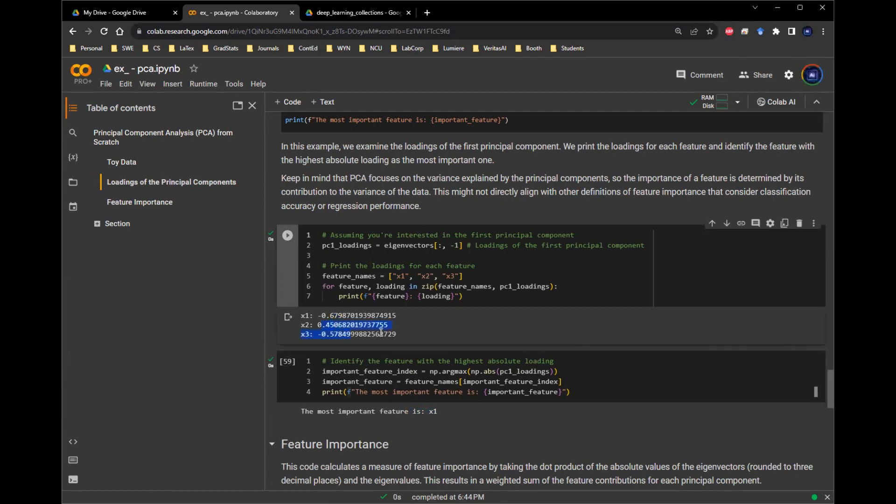
pyautogui.scroll(3)
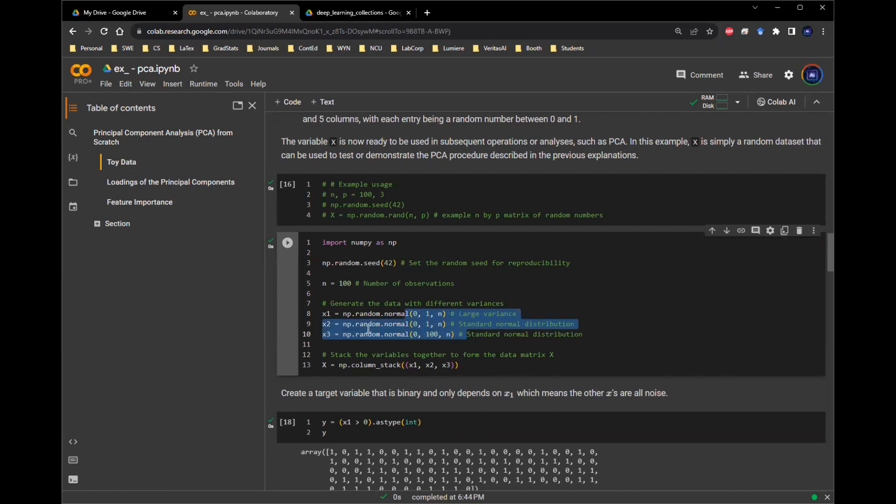
pyautogui.click(414, 334)
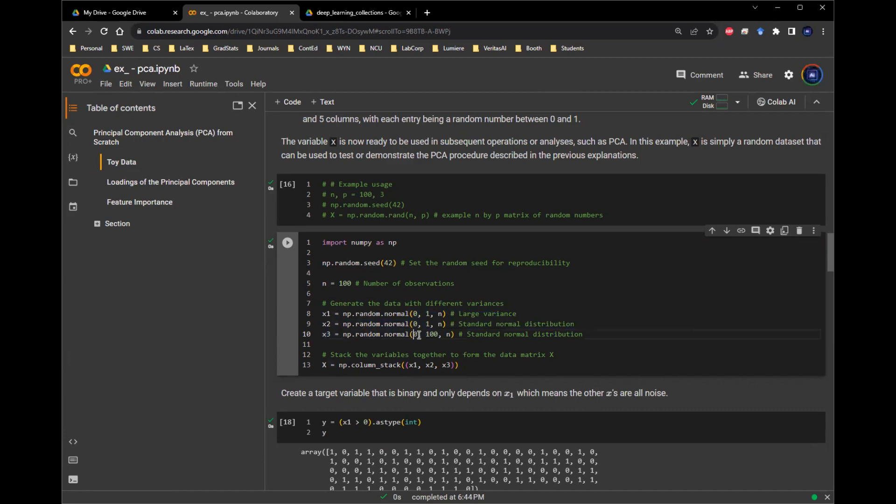
pyautogui.scroll(-3)
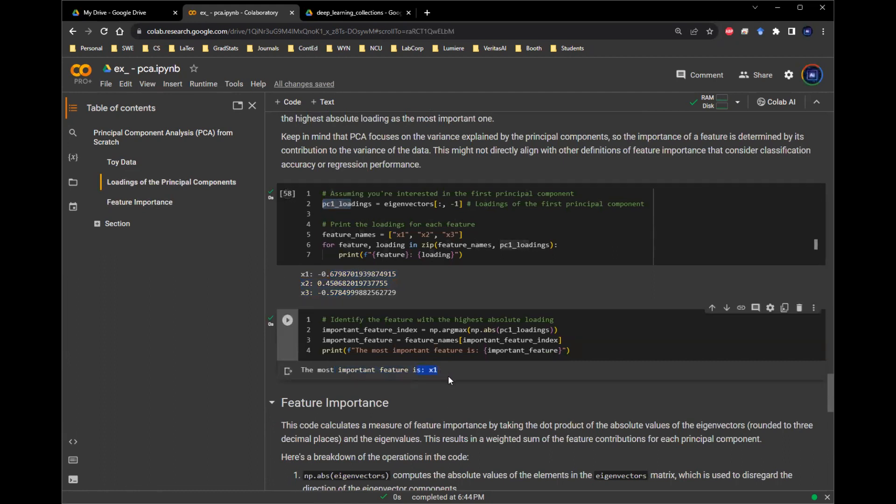
# - Rerun the standardized importance cells scoring x1 1.49, x2 1.65, x3 1.75, then return to Toy Data
pyautogui.scroll(-3)
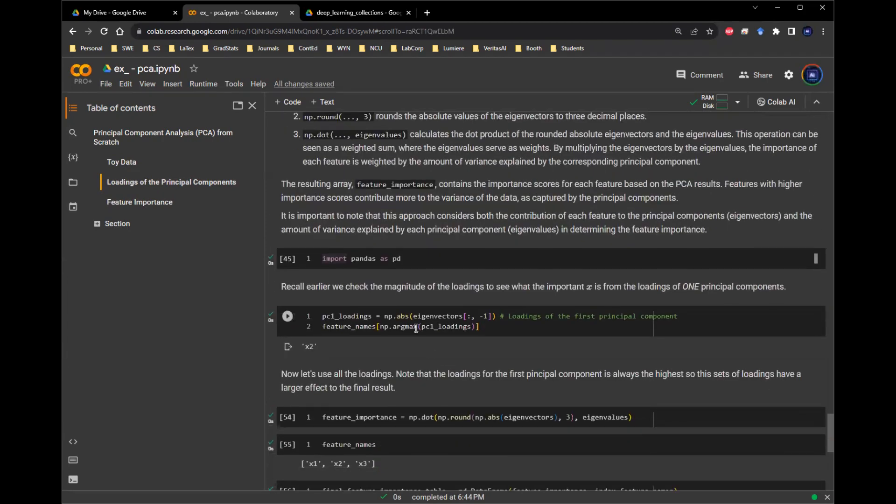
pyautogui.click(288, 418)
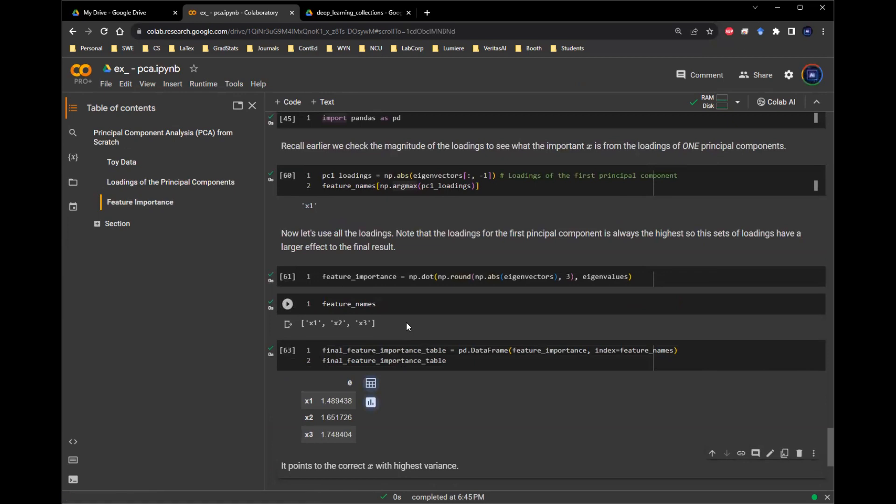
pyautogui.scroll(3)
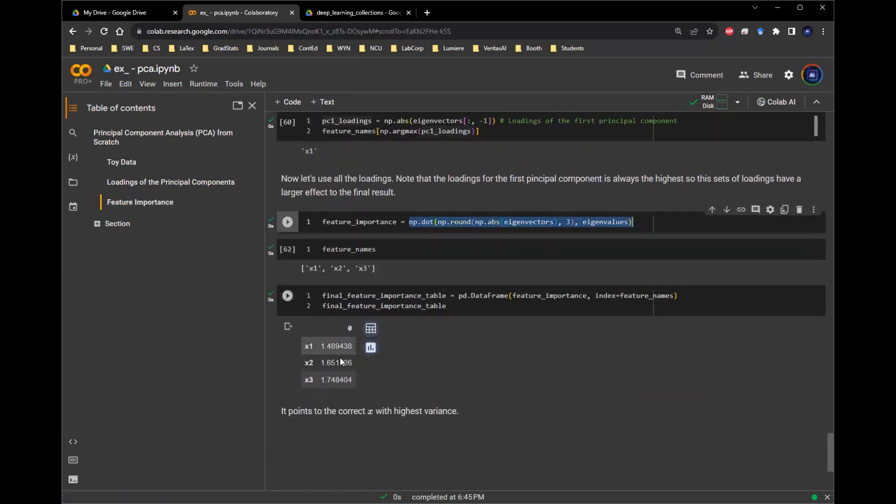
pyautogui.click(287, 222)
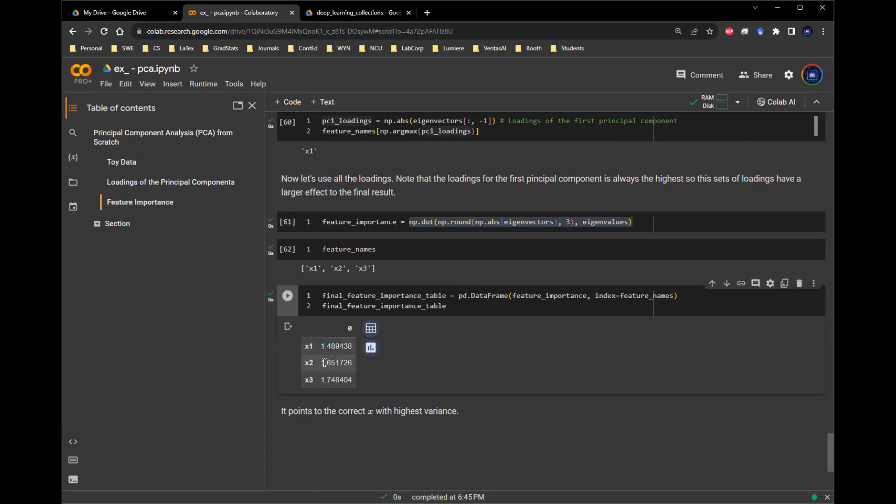
pyautogui.moveTo(337, 380)
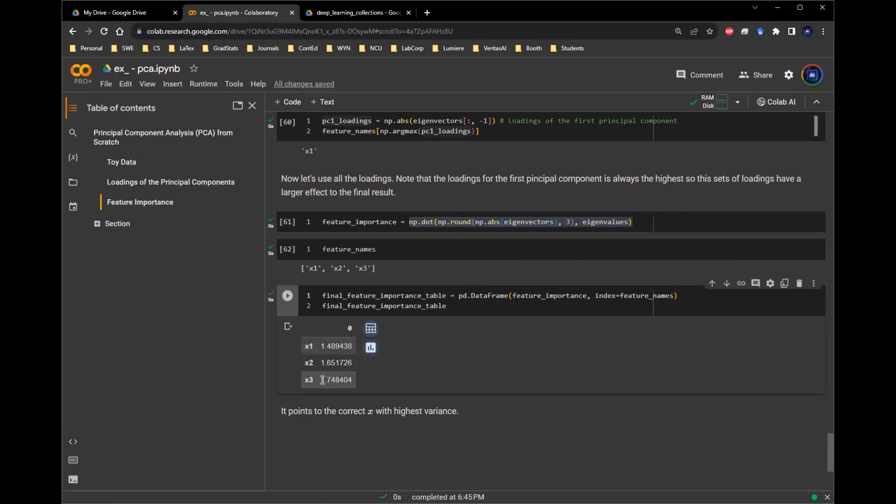
pyautogui.doubleClick(336, 380)
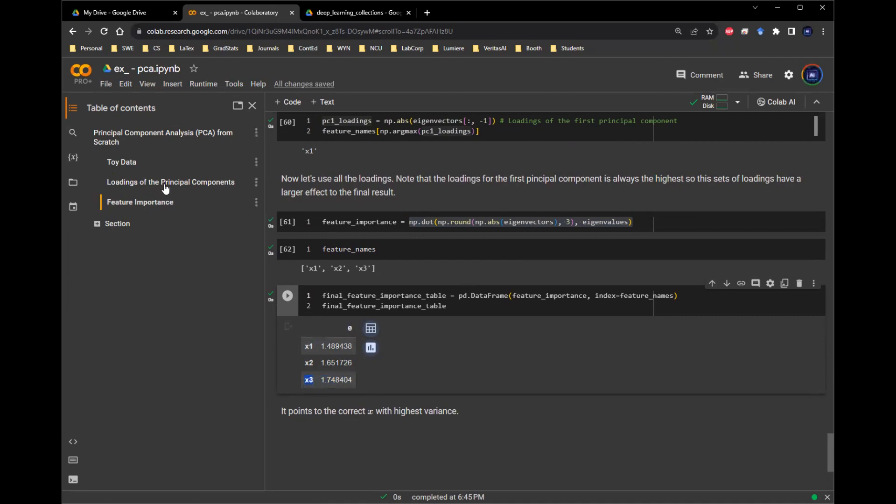
pyautogui.click(121, 162)
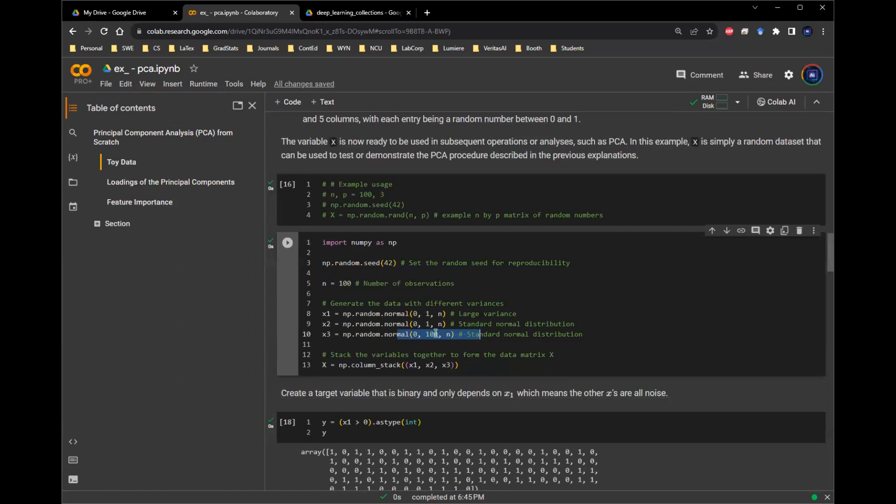
# - Move to the final_feature_importance_table and mark x3's top score of 1.75
pyautogui.scroll(-3)
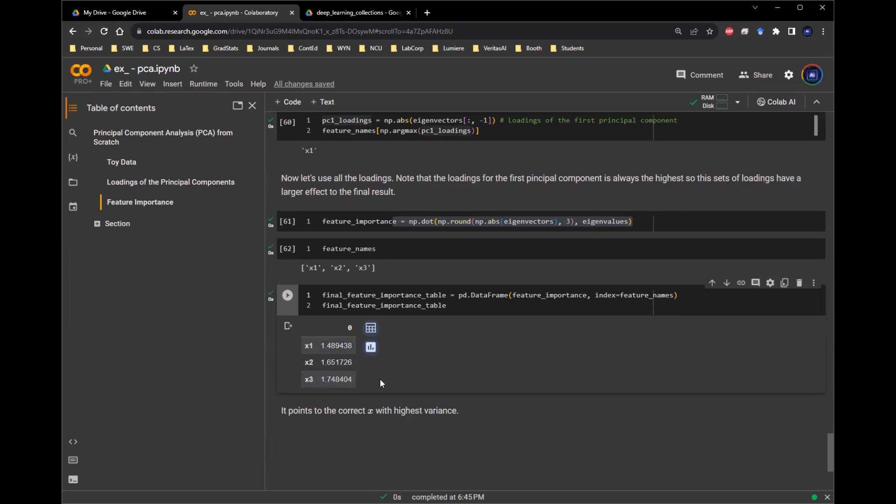
pyautogui.doubleClick(336, 379)
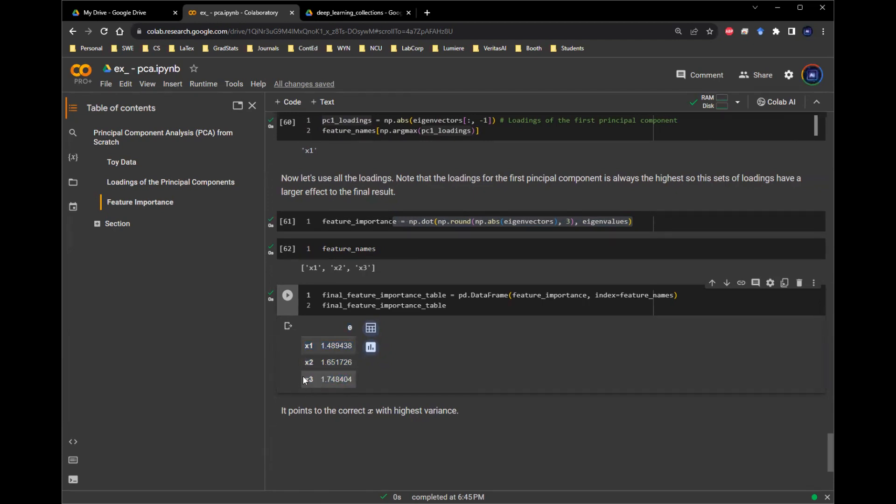
pyautogui.moveTo(316, 379)
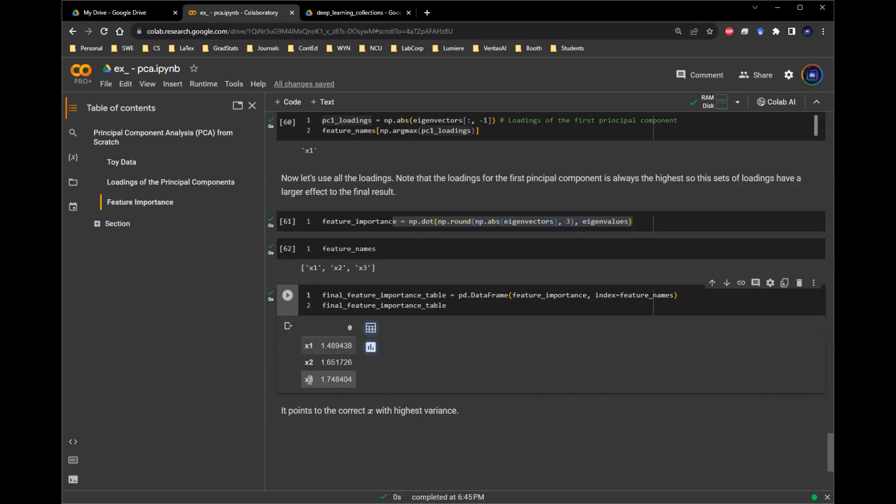
pyautogui.moveTo(314, 384)
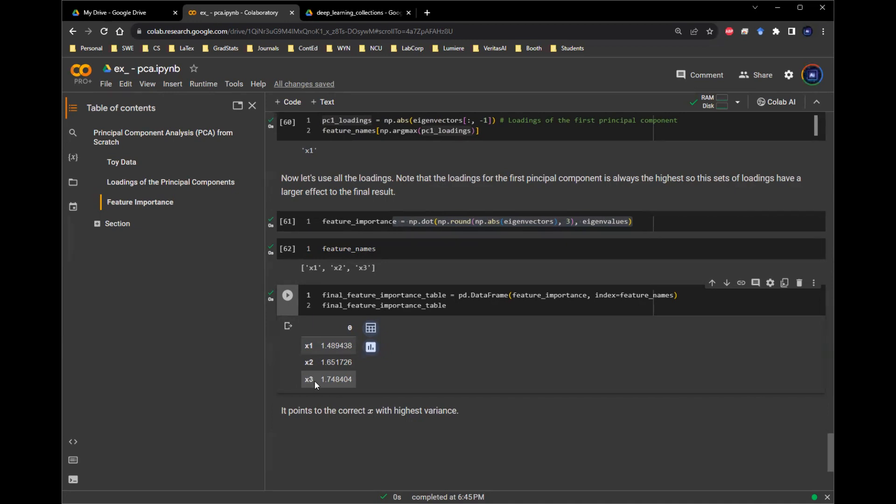